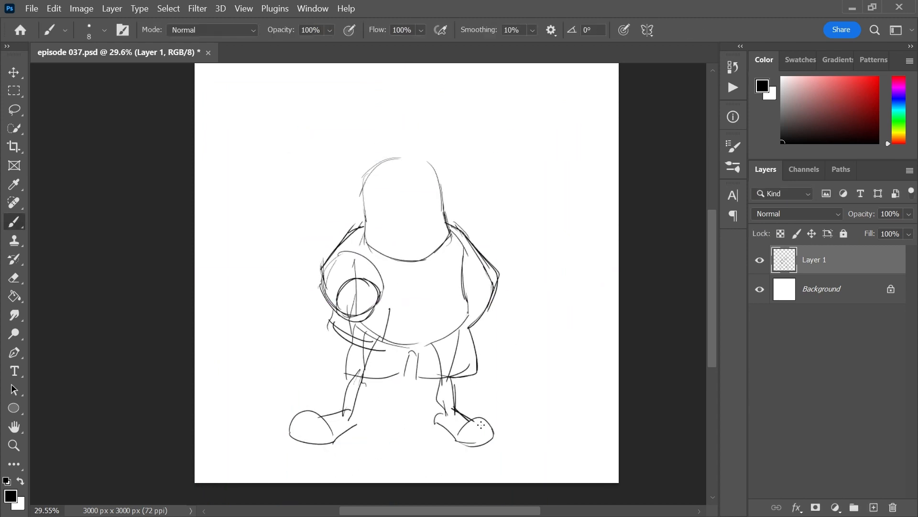
Zoom in on the head and draw sketch guide lines across the skull.
{"action": "left_click", "coordinate": [14, 446]}
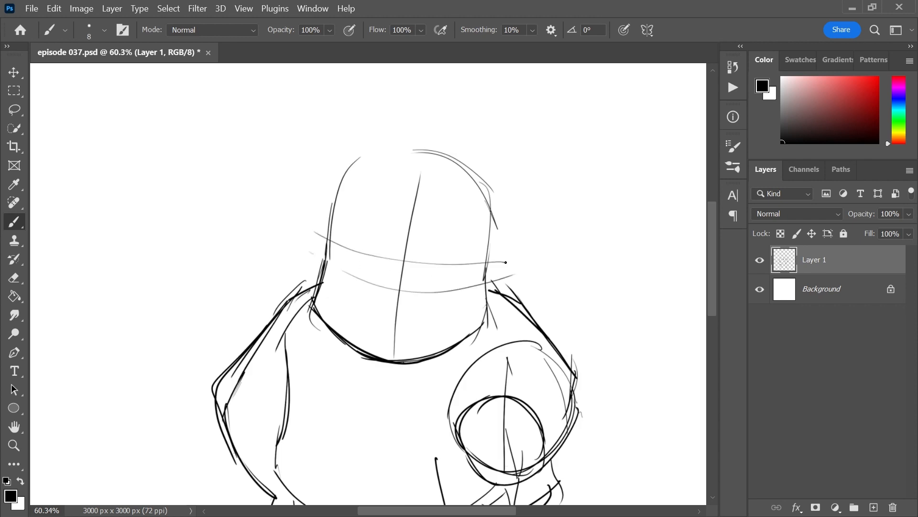
{"action": "left_click_drag", "start_coordinate": [394, 270], "coordinate": [393, 299]}
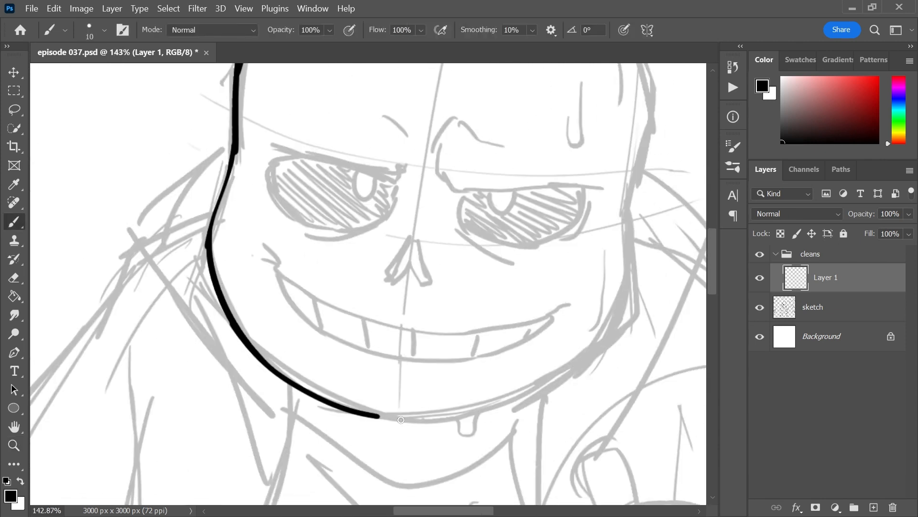
Ink the skull's left outline and the face details in bold black.
{"action": "left_click_drag", "start_coordinate": [380, 417], "coordinate": [410, 412]}
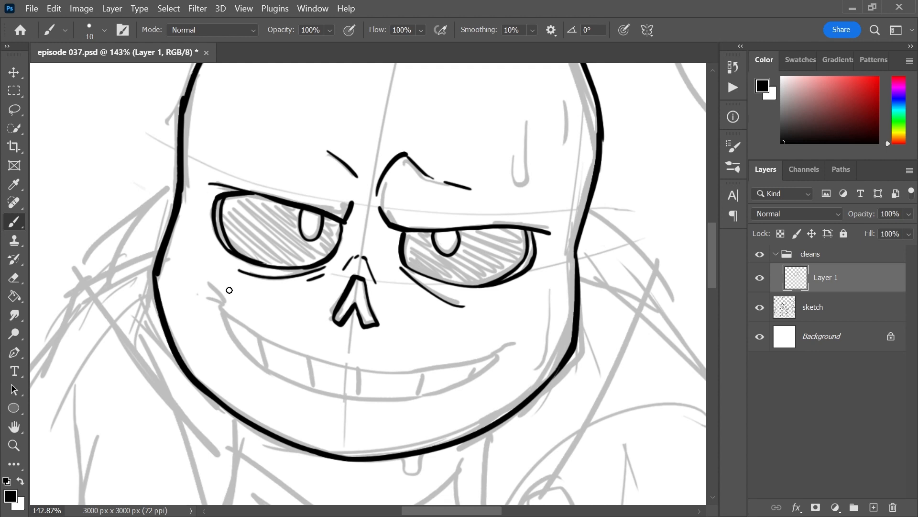
{"action": "left_click_drag", "start_coordinate": [217, 304], "coordinate": [480, 372]}
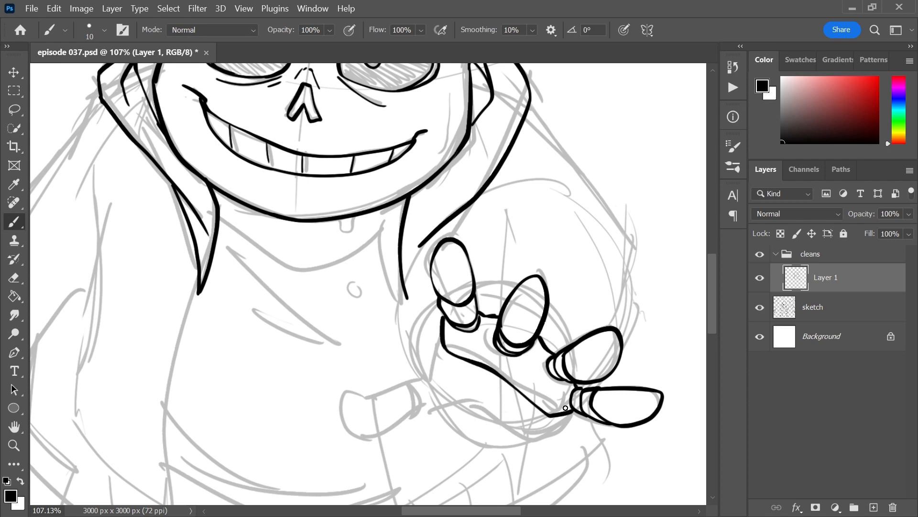
Ink the hand's outer edge, then zoom out to trace the hoodie body.
{"action": "left_click_drag", "start_coordinate": [565, 407], "coordinate": [428, 368]}
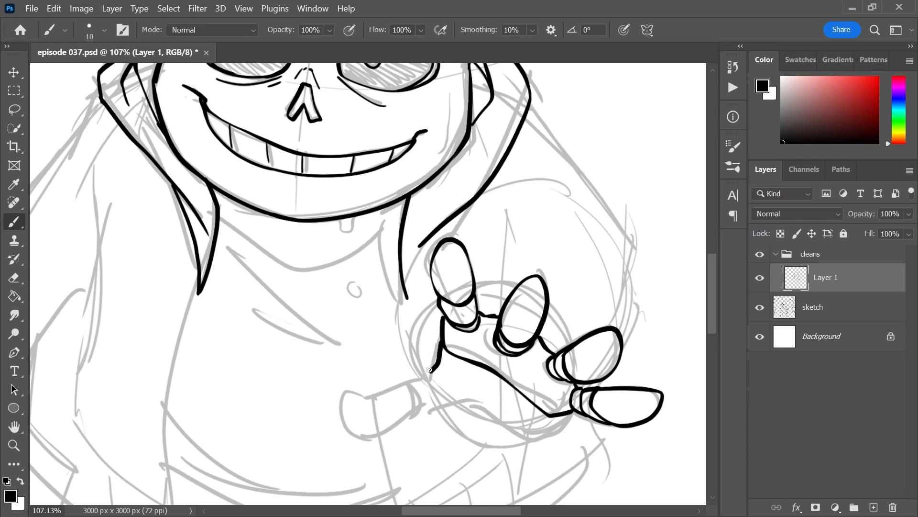
{"action": "scroll", "scroll_direction": "down", "scroll_amount": 3}
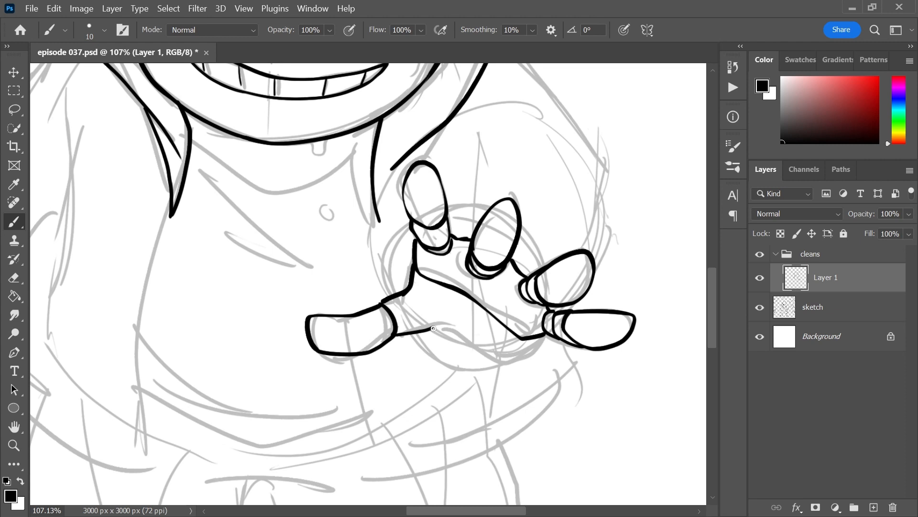
{"action": "key", "text": "ctrl+-"}
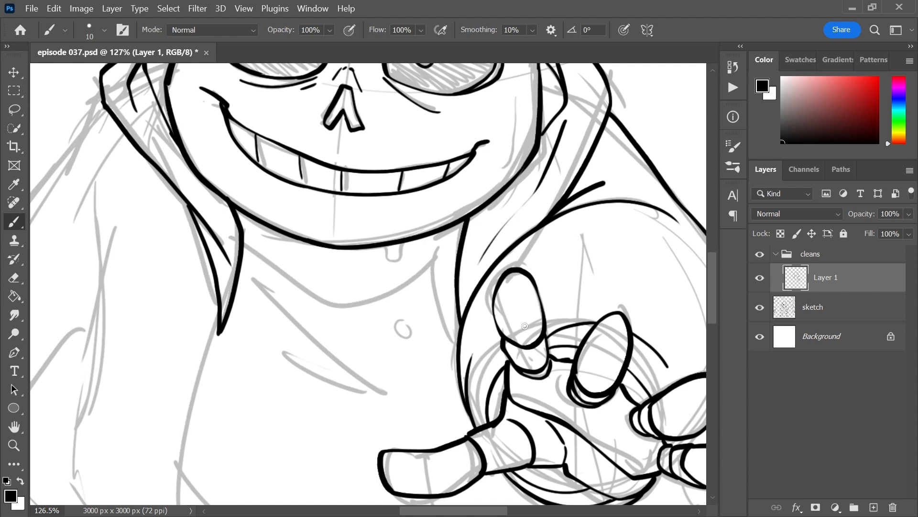
{"action": "key", "text": "ctrl+-"}
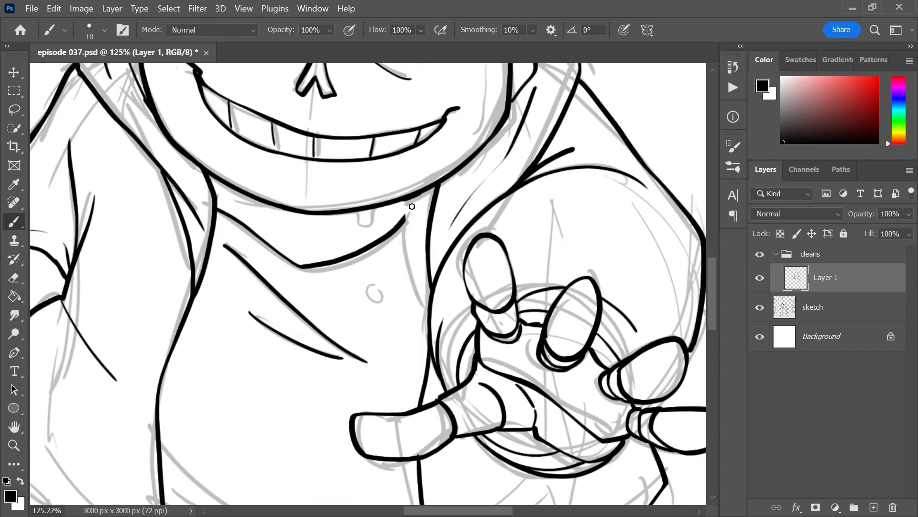
{"action": "key", "text": "ctrl+-"}
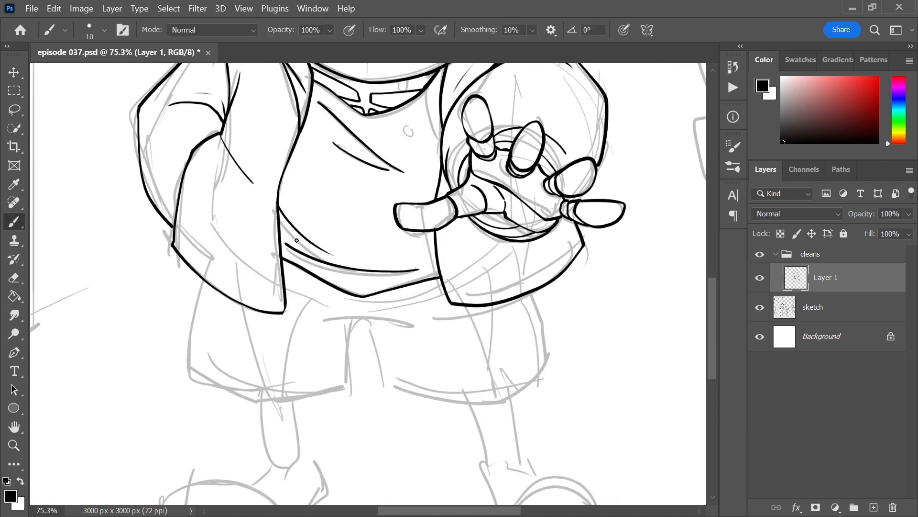
{"action": "scroll", "scroll_direction": "down", "scroll_amount": 3}
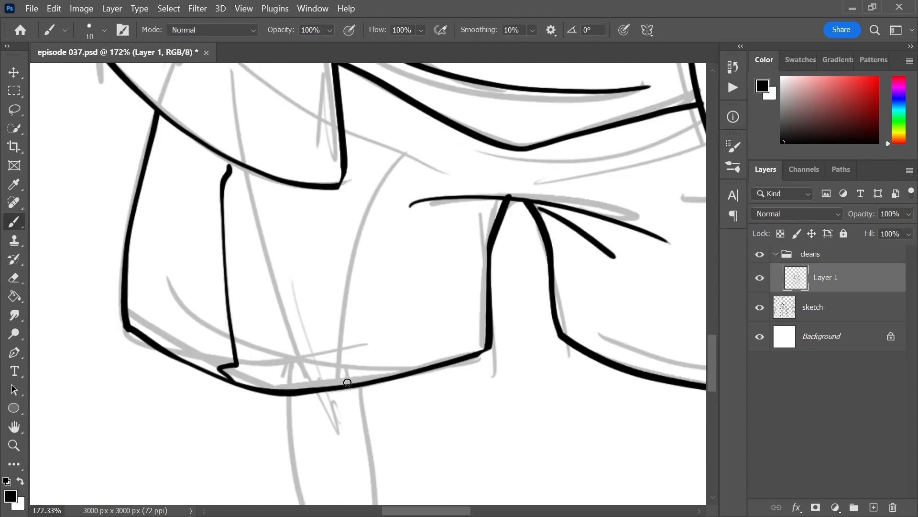
Fit the canvas to the screen and ink the left shoe's outline.
{"action": "key", "text": "Ctrl+0"}
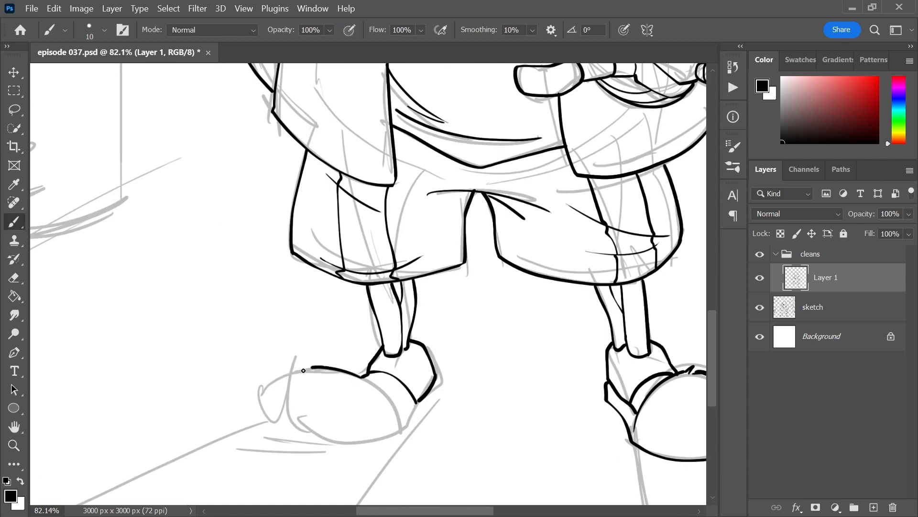
{"action": "left_click_drag", "start_coordinate": [302, 369], "coordinate": [394, 413]}
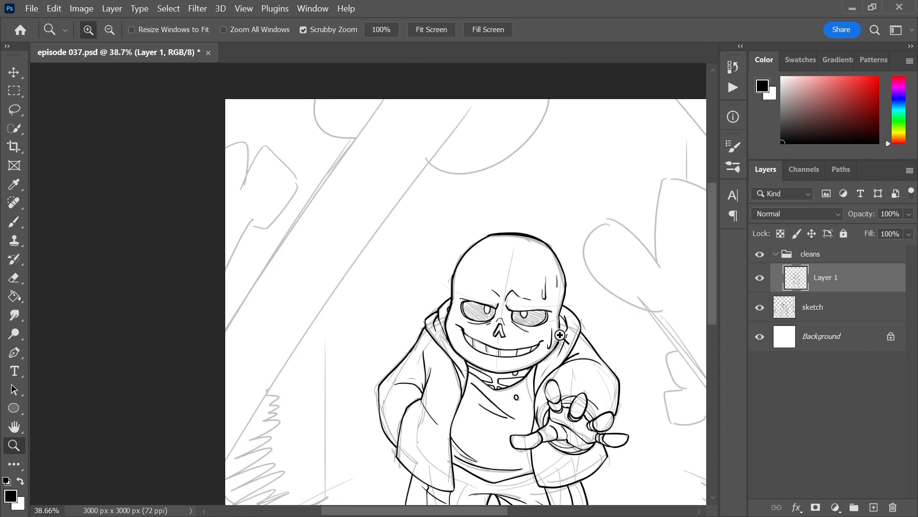
Fill the eye sockets, shorts and background silhouettes with solid black.
{"action": "left_click", "coordinate": [759, 307]}
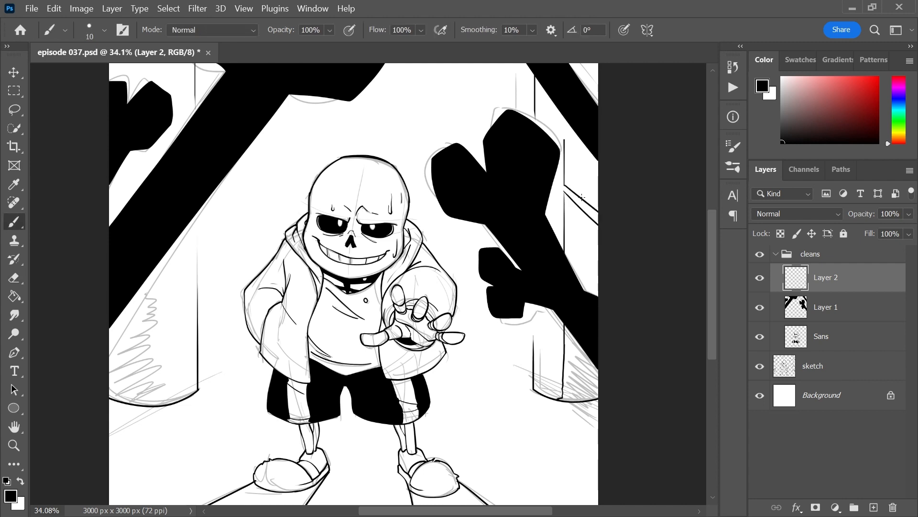
Hide the rough sketch so only the skull's clean line art shows.
{"action": "left_click_drag", "start_coordinate": [562, 170], "coordinate": [586, 205]}
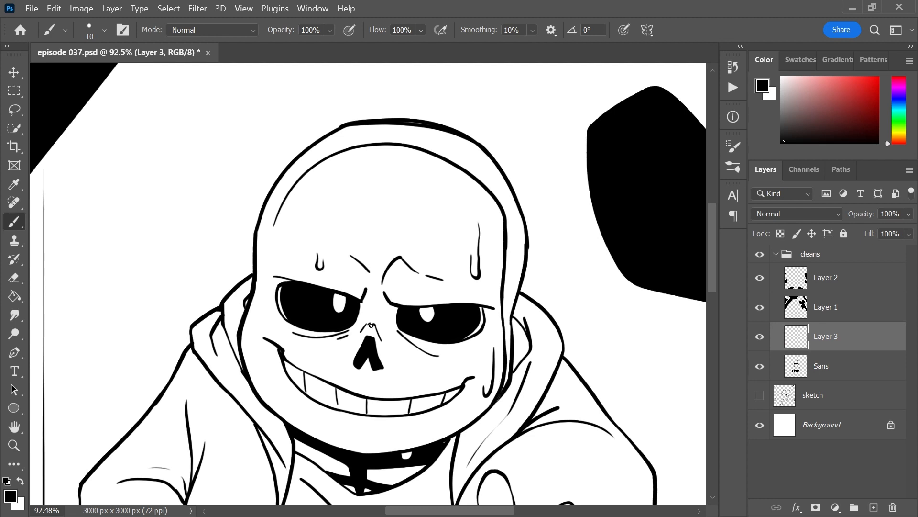
Scroll through the figure while laying mid-grey tone on the skull and hoodie.
{"action": "scroll", "scroll_direction": "down", "scroll_amount": 3}
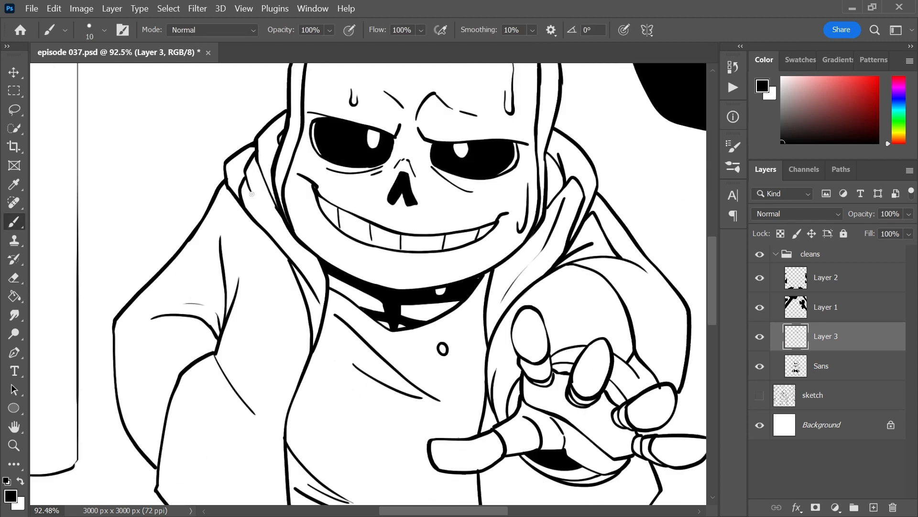
{"action": "scroll", "scroll_direction": "down", "scroll_amount": 3}
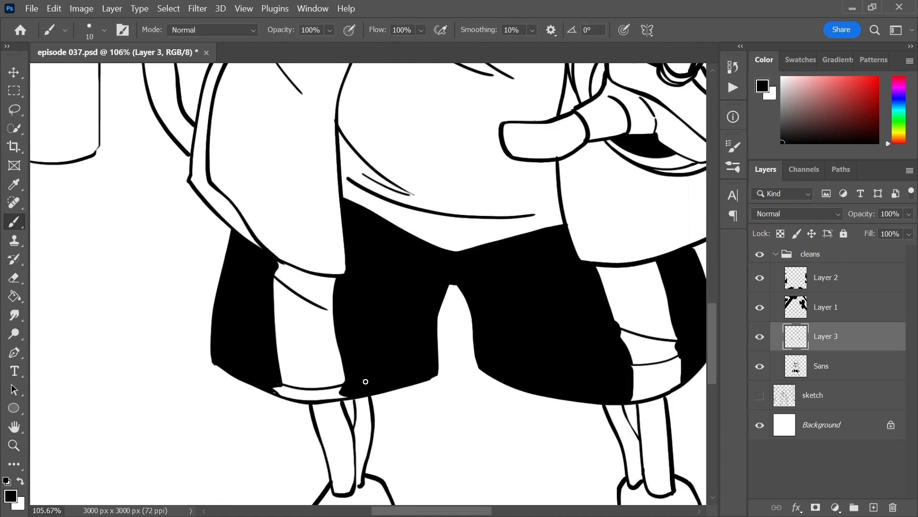
{"action": "scroll", "scroll_direction": "down", "scroll_amount": 3}
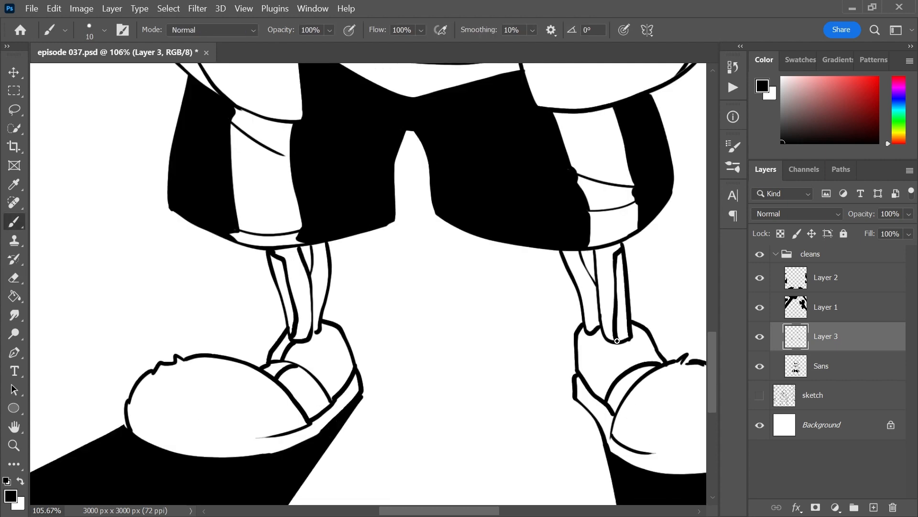
{"action": "scroll", "scroll_direction": "down", "scroll_amount": 3}
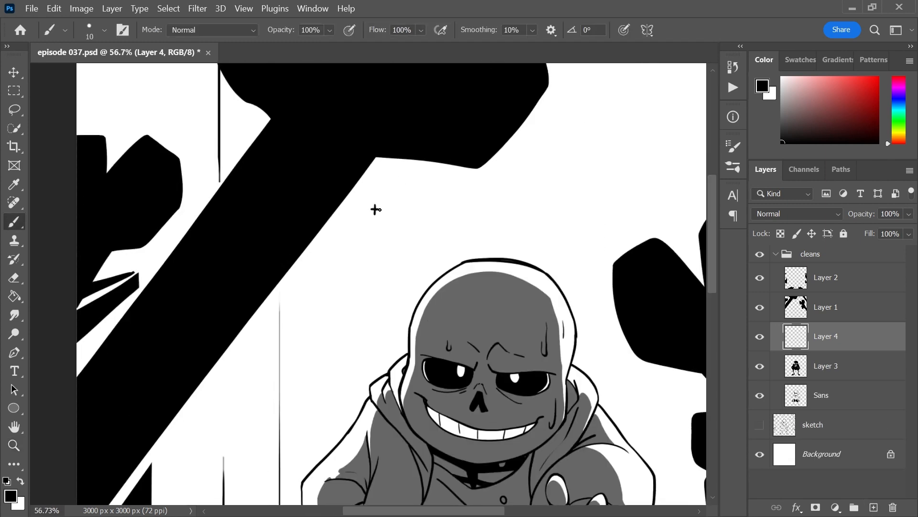
Handwrite the caption text 'the other sa' above the skull.
{"action": "left_click_drag", "start_coordinate": [375, 208], "coordinate": [469, 208]}
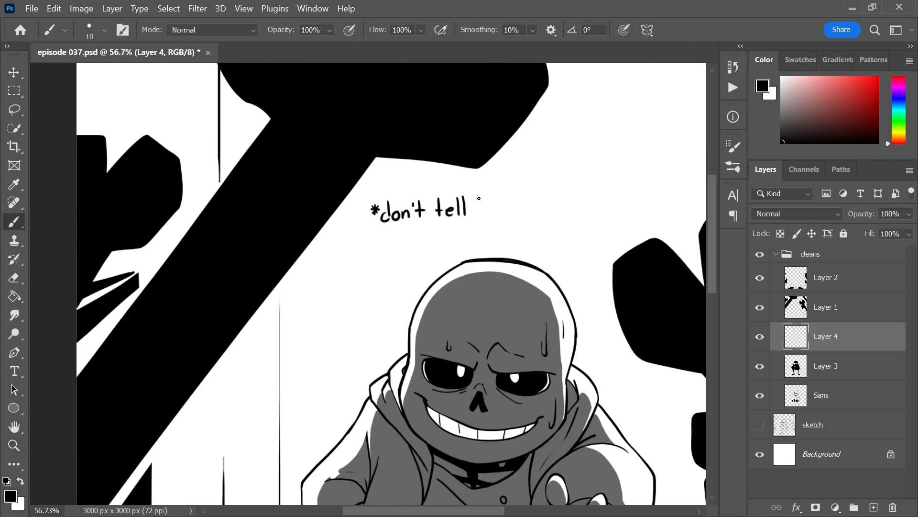
{"action": "type", "text": "the other sa"}
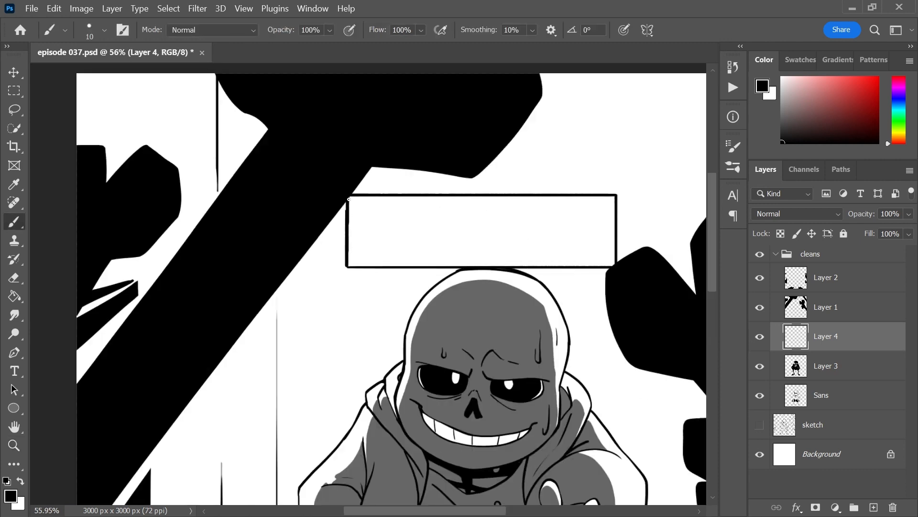
Fill the caption box solid black and scale it down with Free Transform.
{"action": "key", "text": "Ctrl+T"}
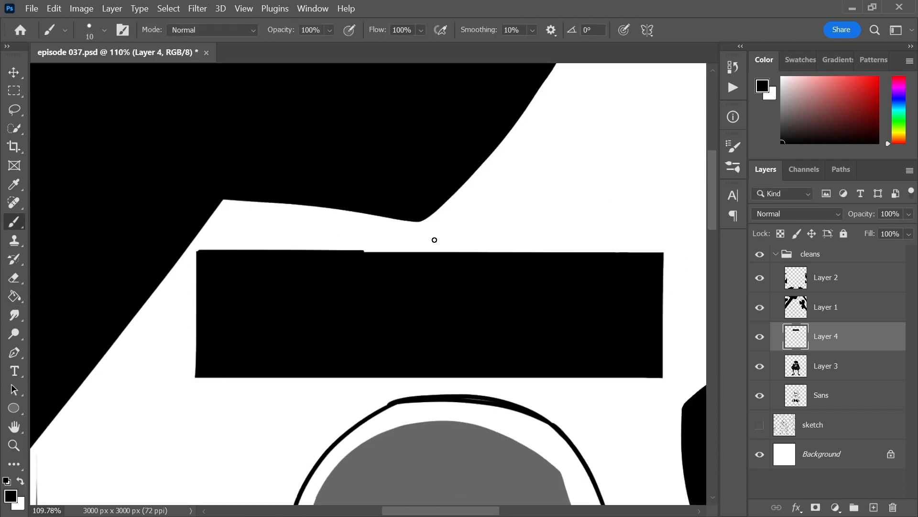
{"action": "key", "text": "Ctrl+t"}
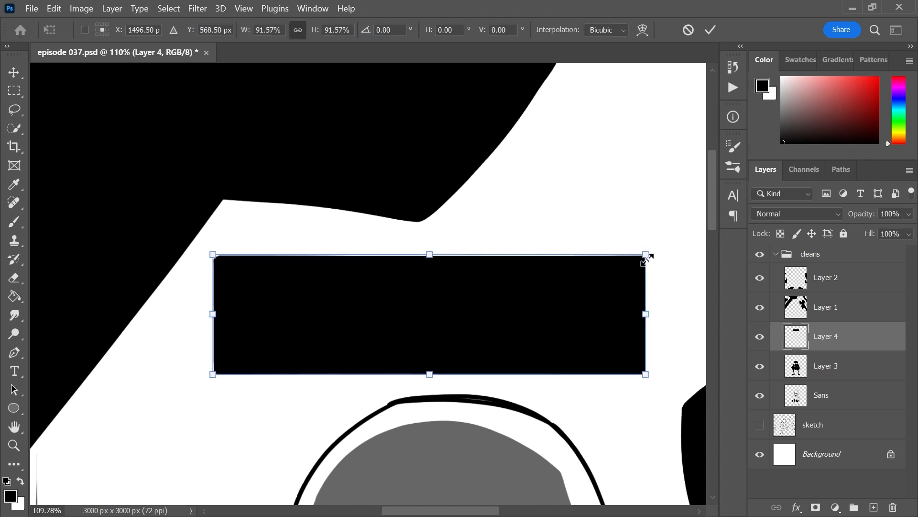